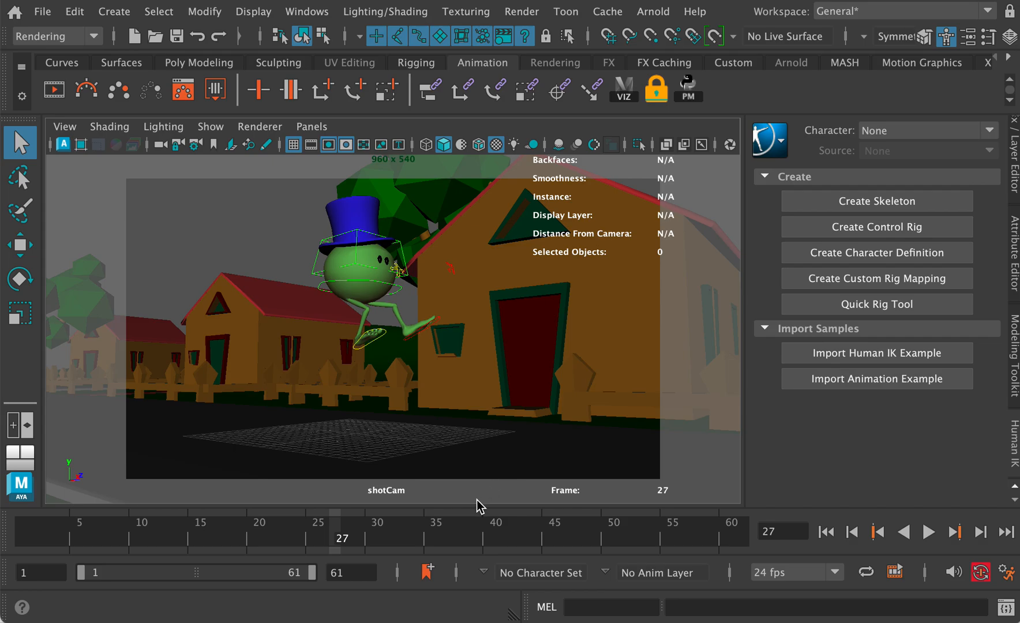
mouse_move(476, 511)
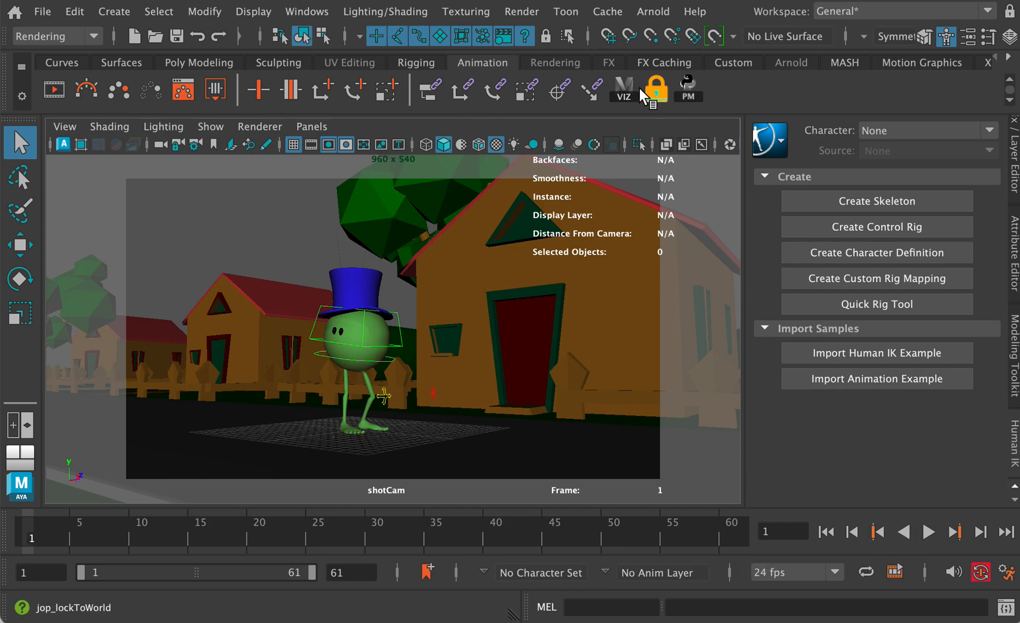
Play back and scrub the timeline to preview the shotCam character animation.
click(929, 532)
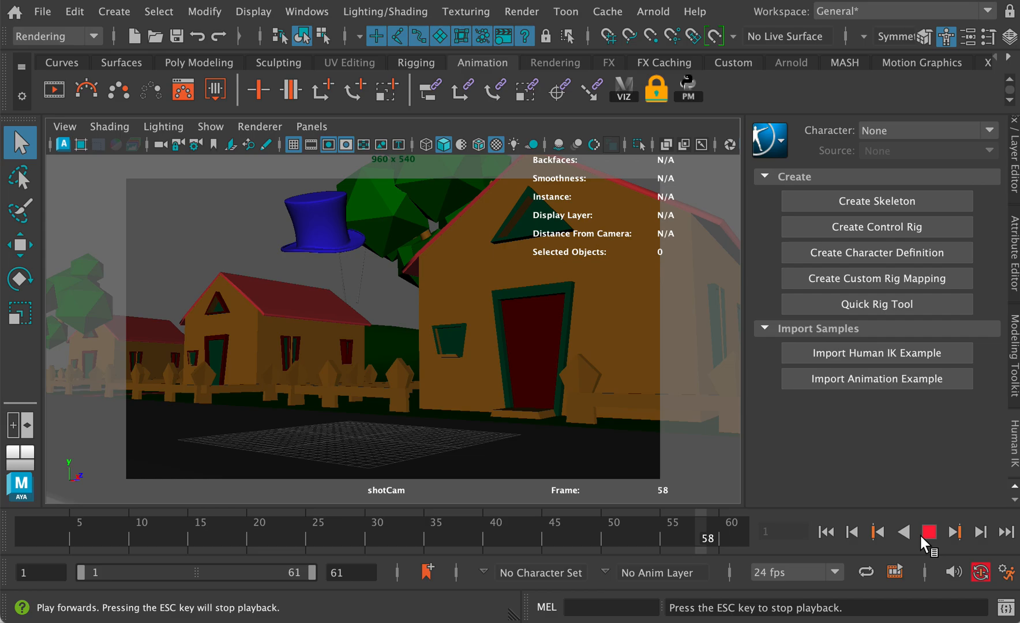
click(928, 532)
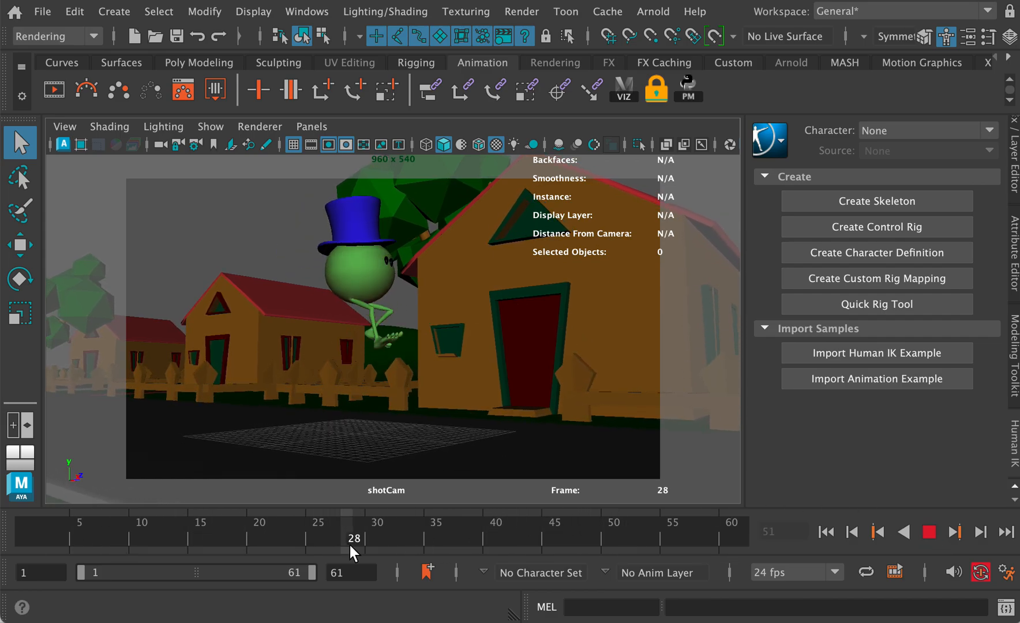
drag(353, 530, 429, 530)
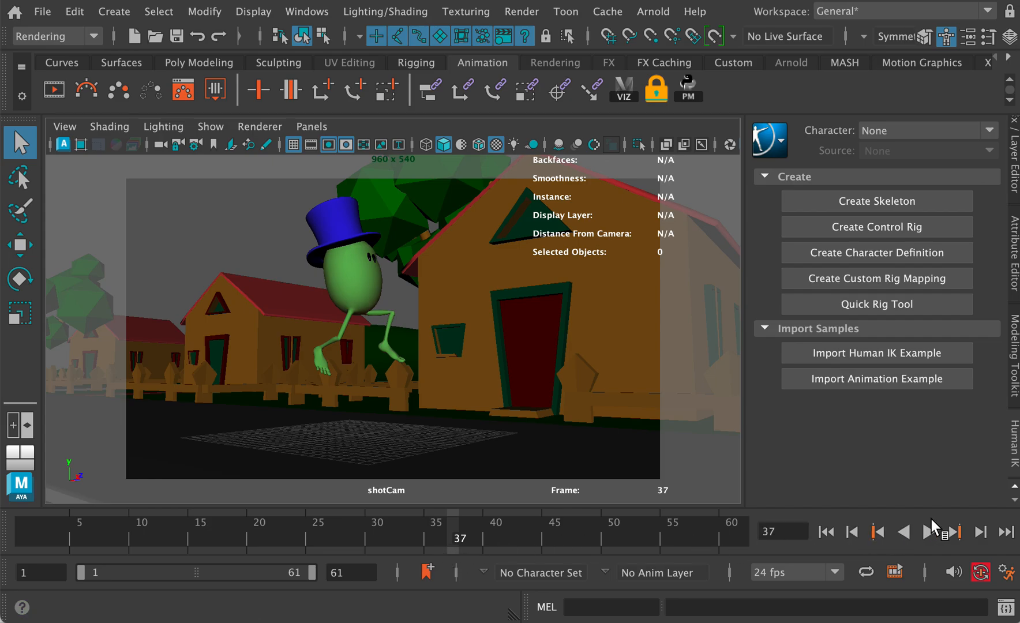
click(927, 532)
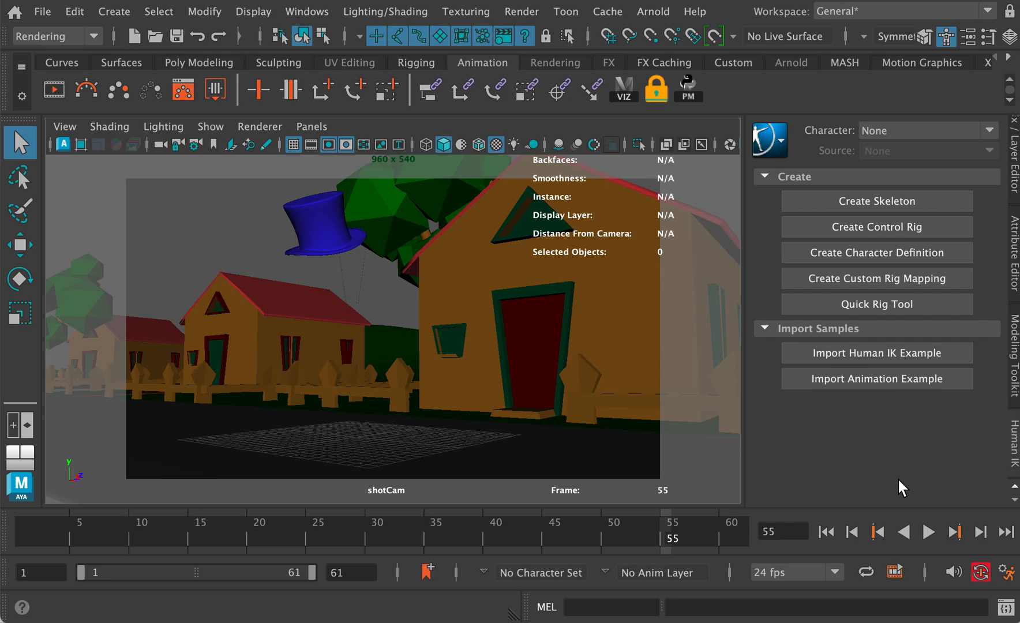
Bring up the Render Settings window from the Render menu.
click(522, 11)
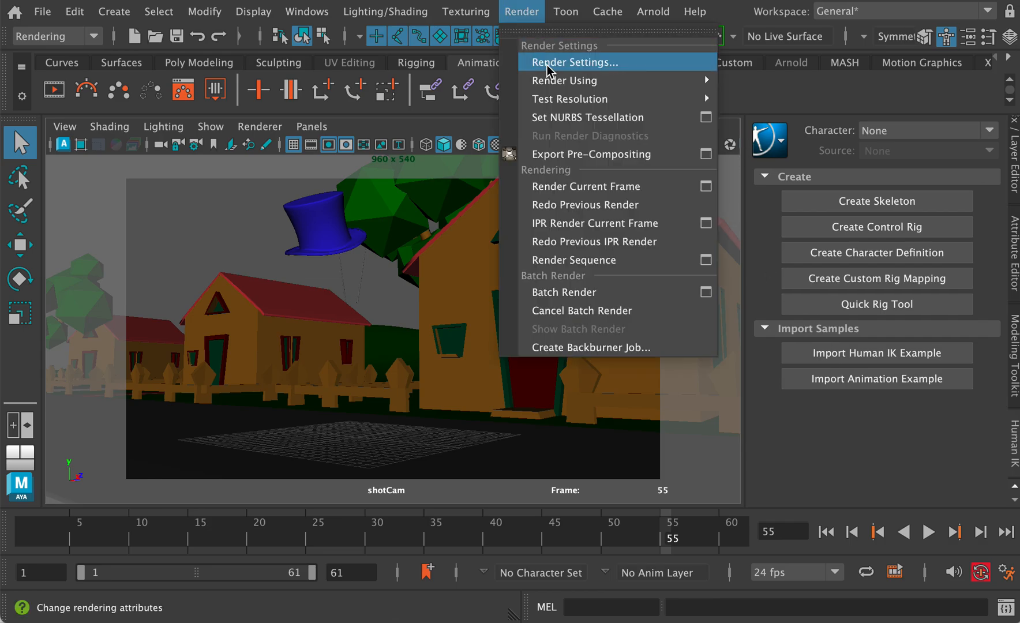
click(574, 62)
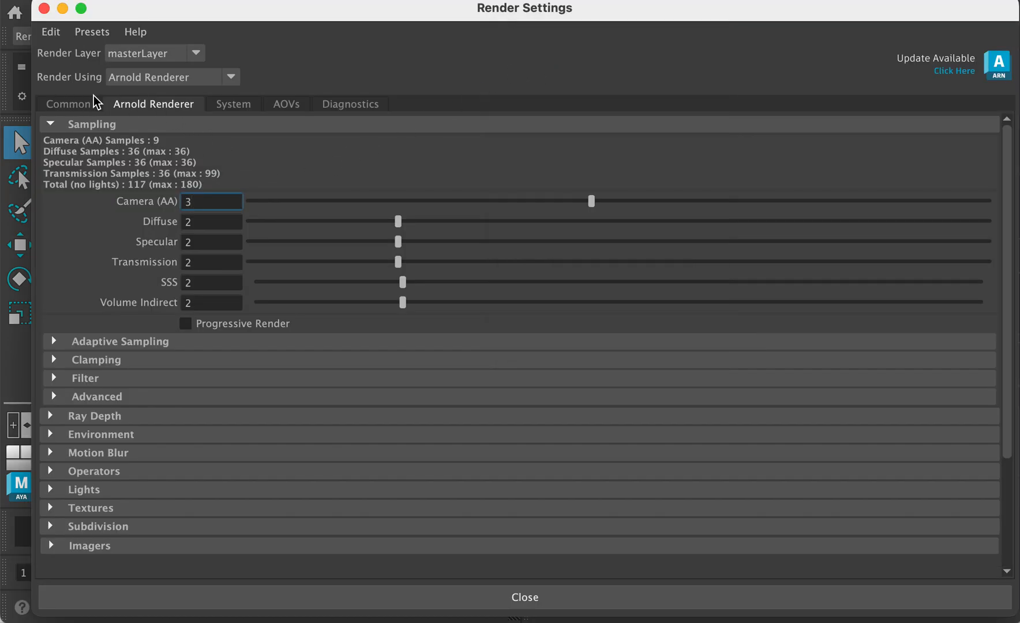
mouse_move(77, 112)
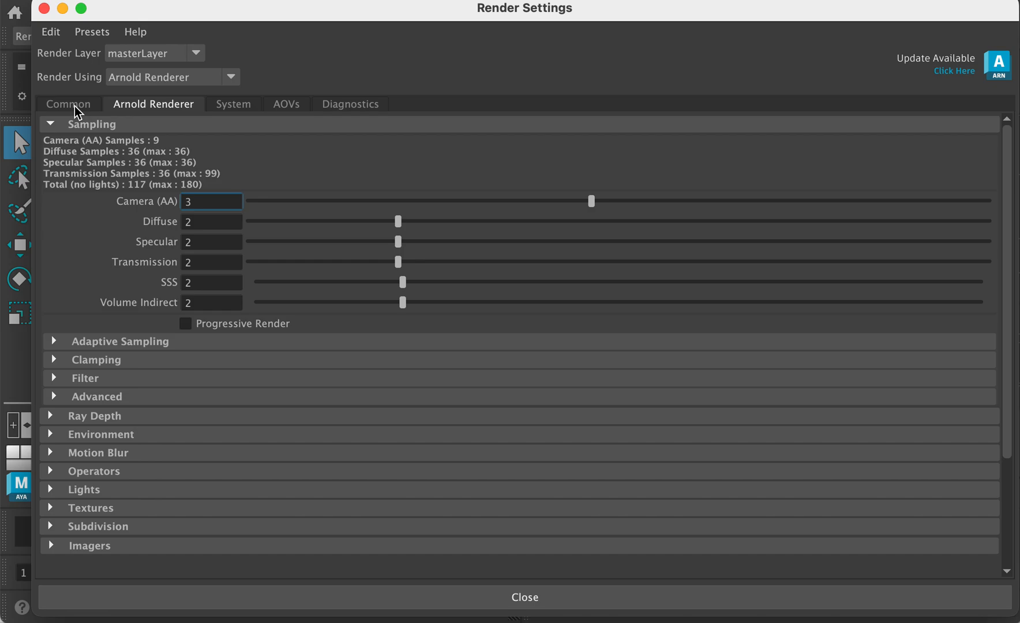
Review Common settings: JPEG output, frames 1–61, shotCam camera, 960×540 image size.
click(68, 104)
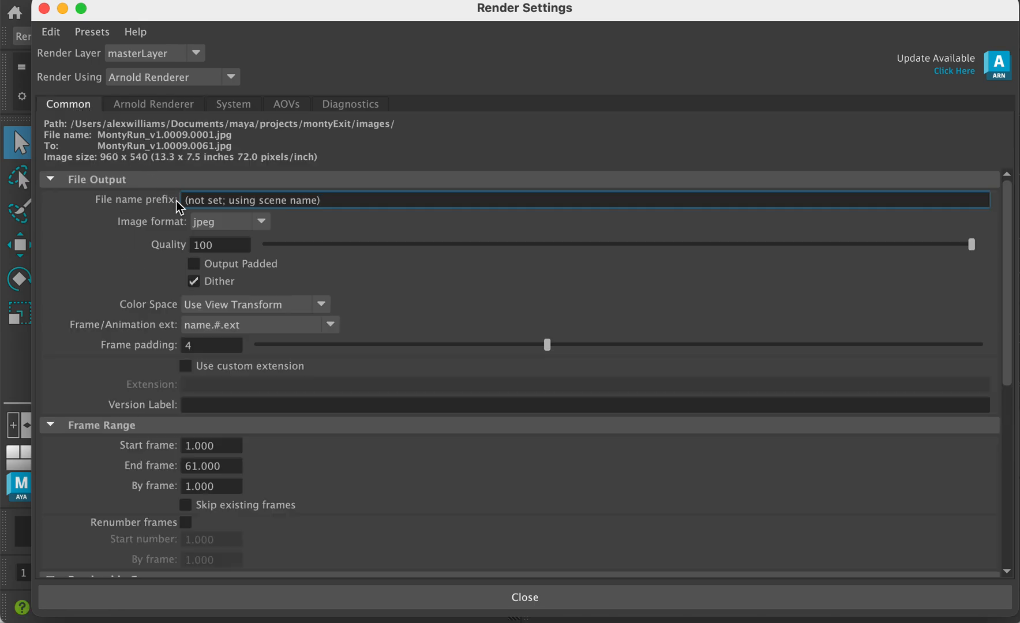
mouse_move(253, 231)
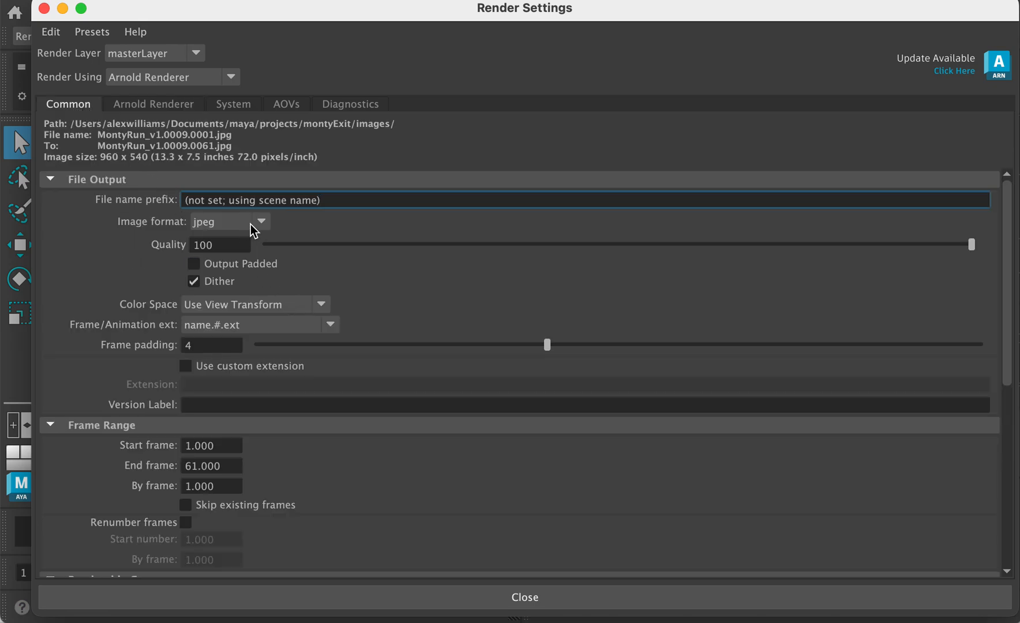
mouse_move(243, 233)
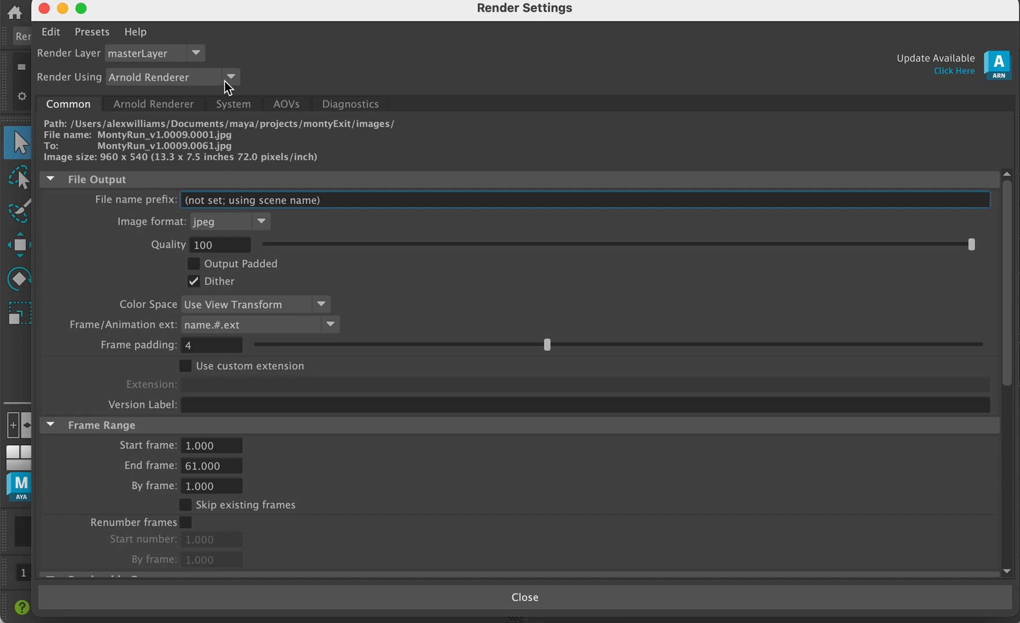
mouse_move(269, 234)
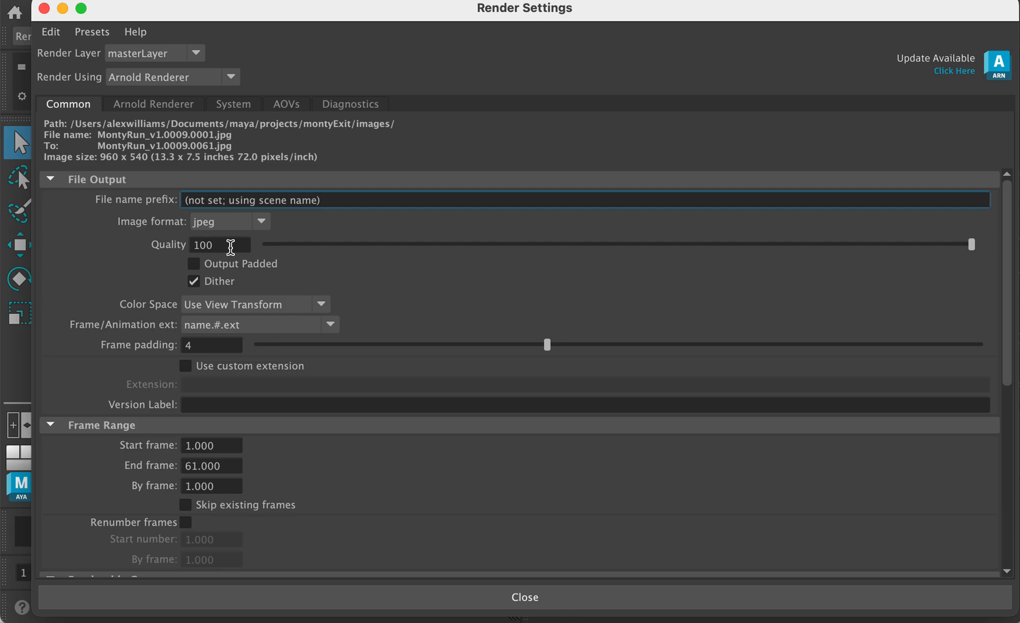
mouse_move(228, 337)
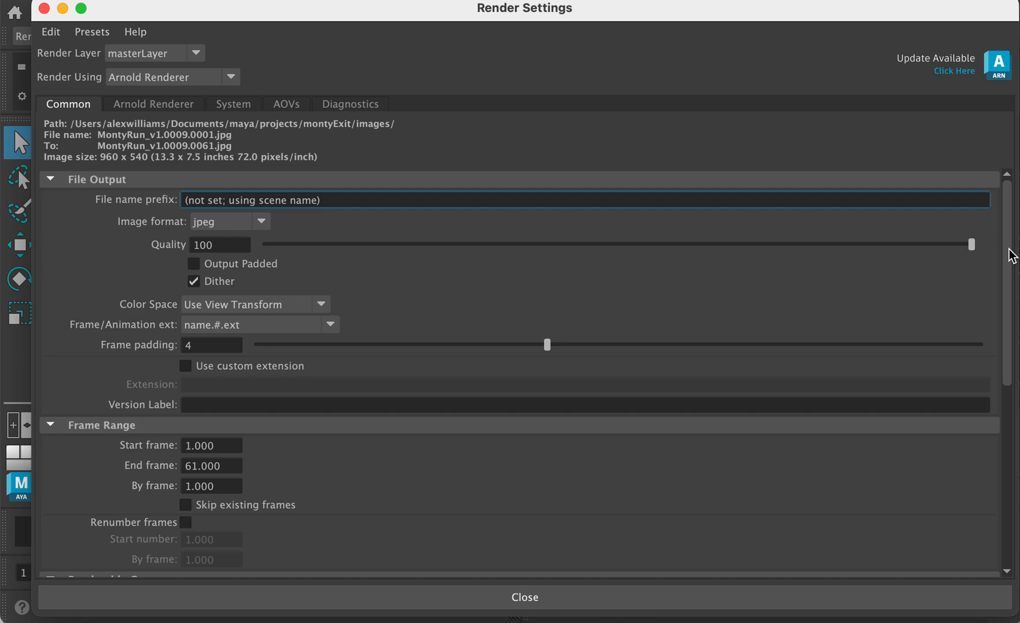
scroll(down, 3)
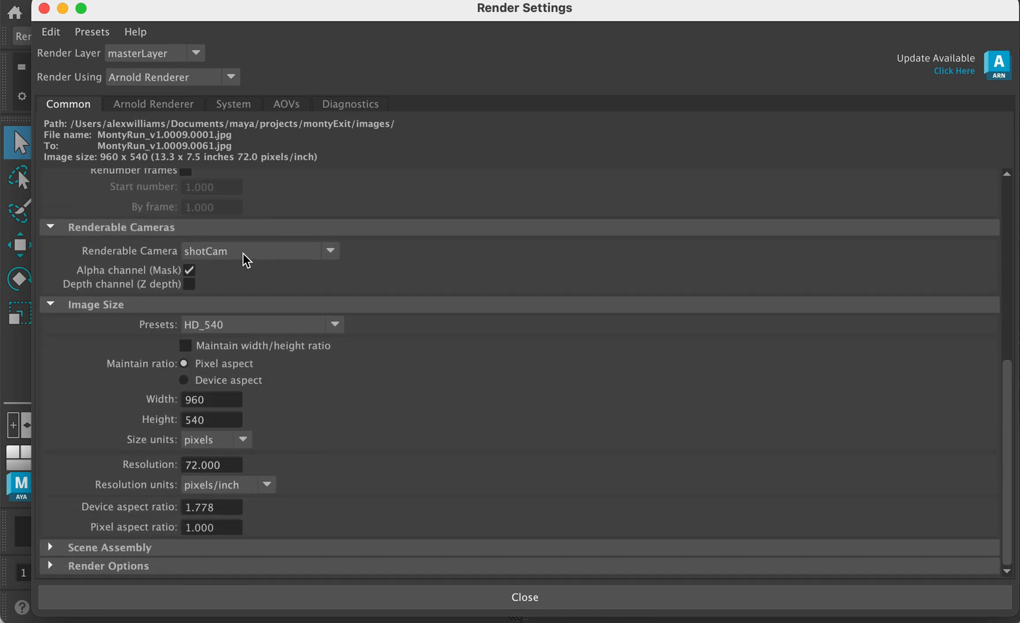
click(335, 324)
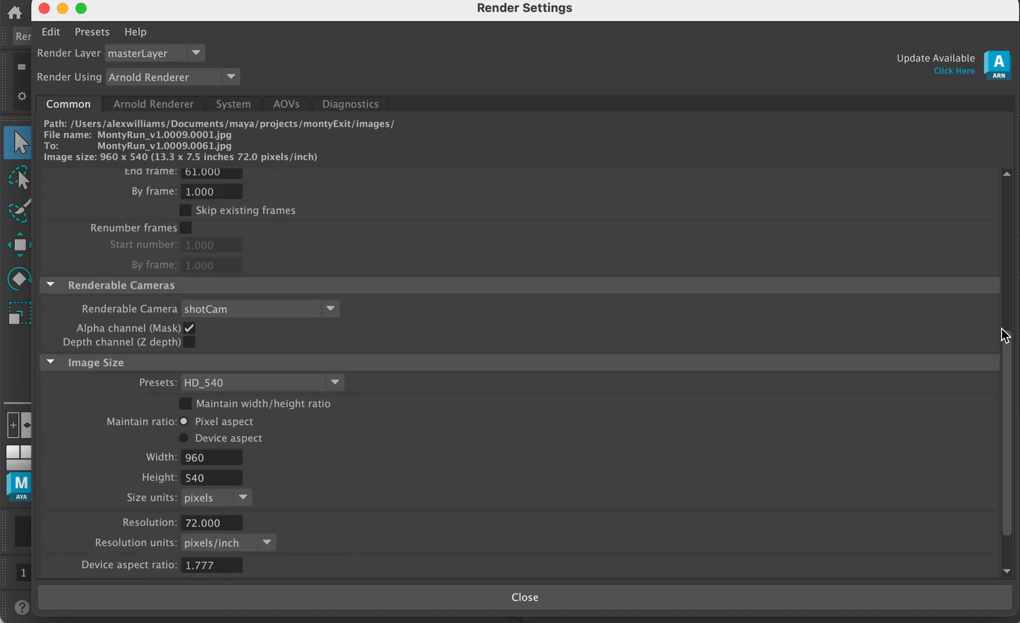
Enable Arnold motion blur at 0.5 length in the Arnold Renderer settings.
click(152, 104)
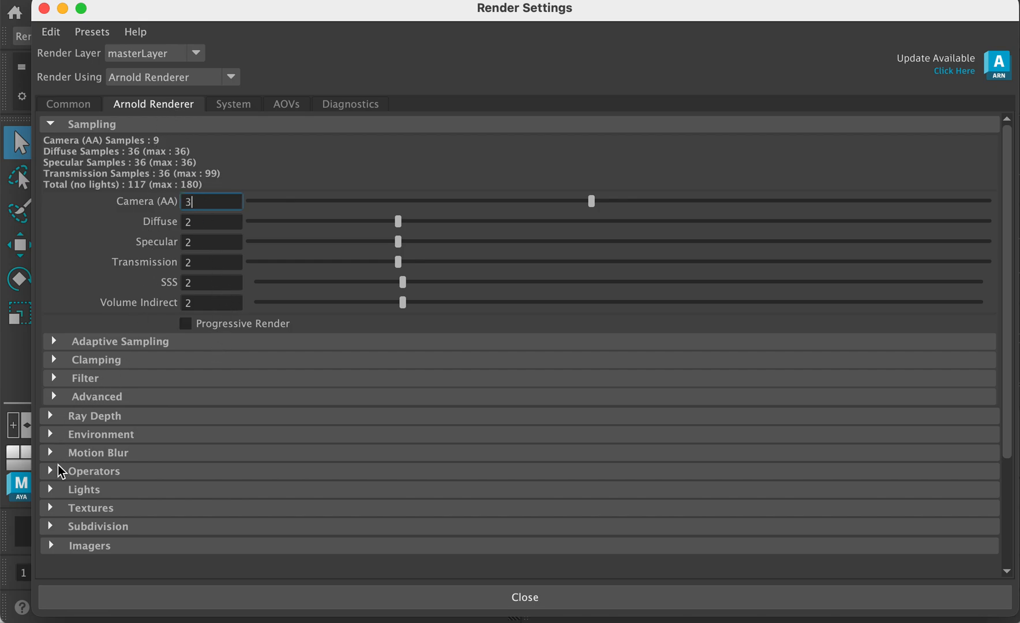
click(98, 452)
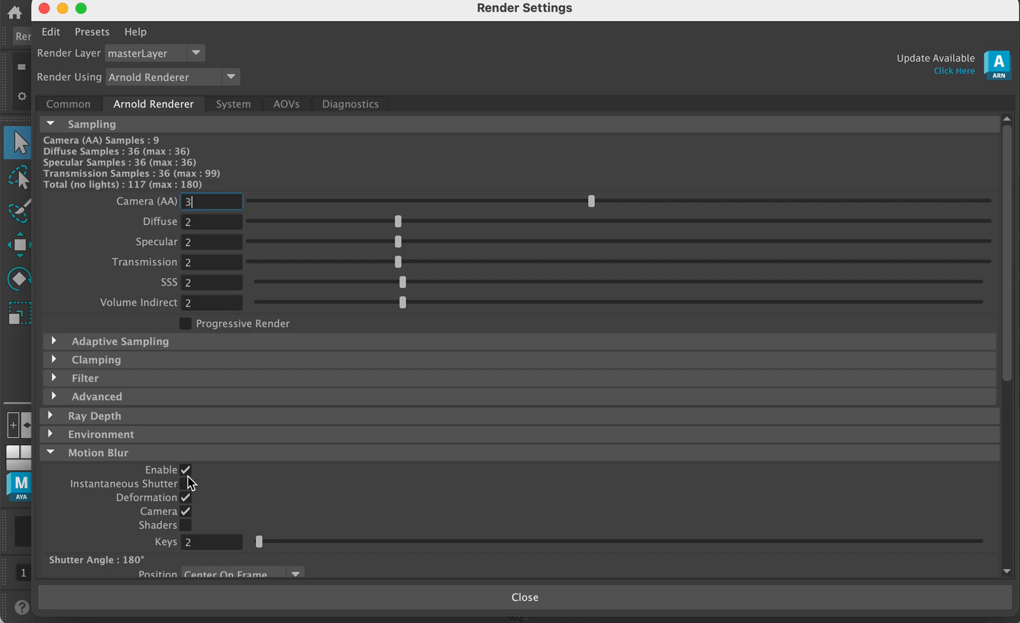
click(186, 484)
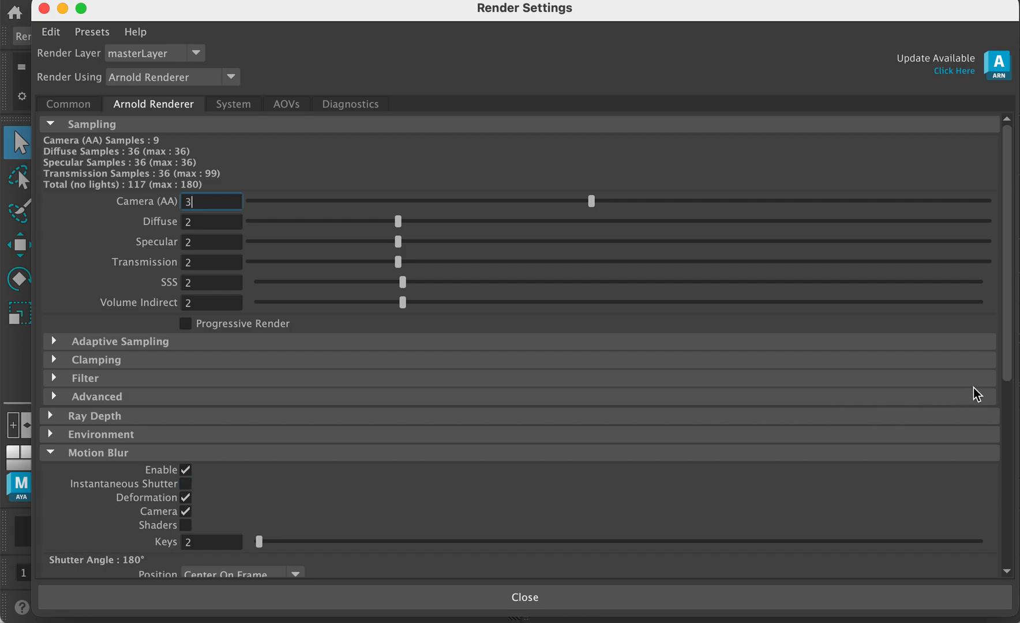
scroll(down, 3)
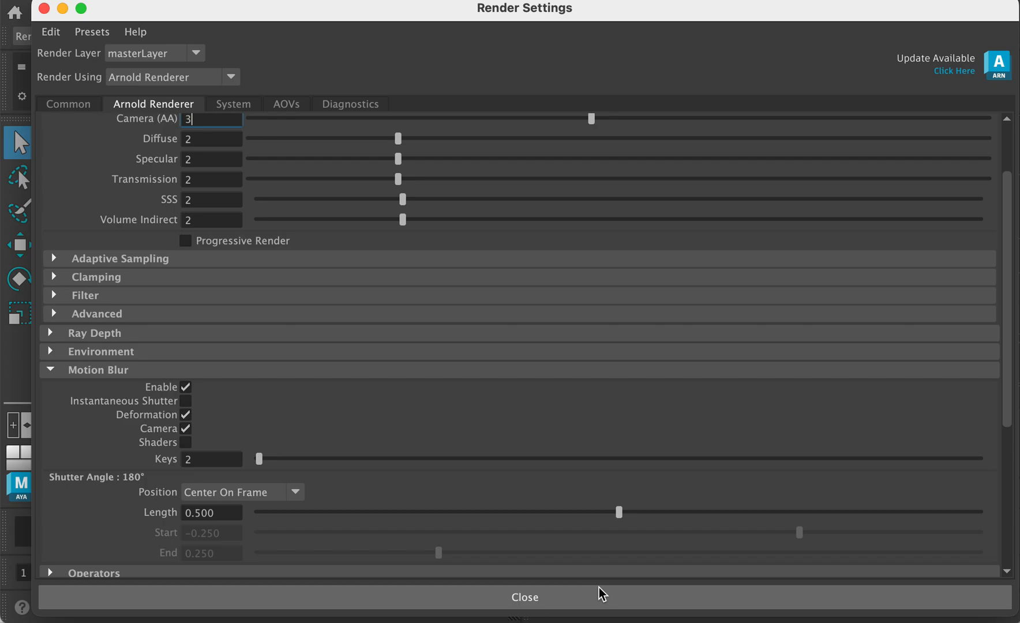
Close Render Settings and bring up the Render menu for Render Sequence.
click(524, 596)
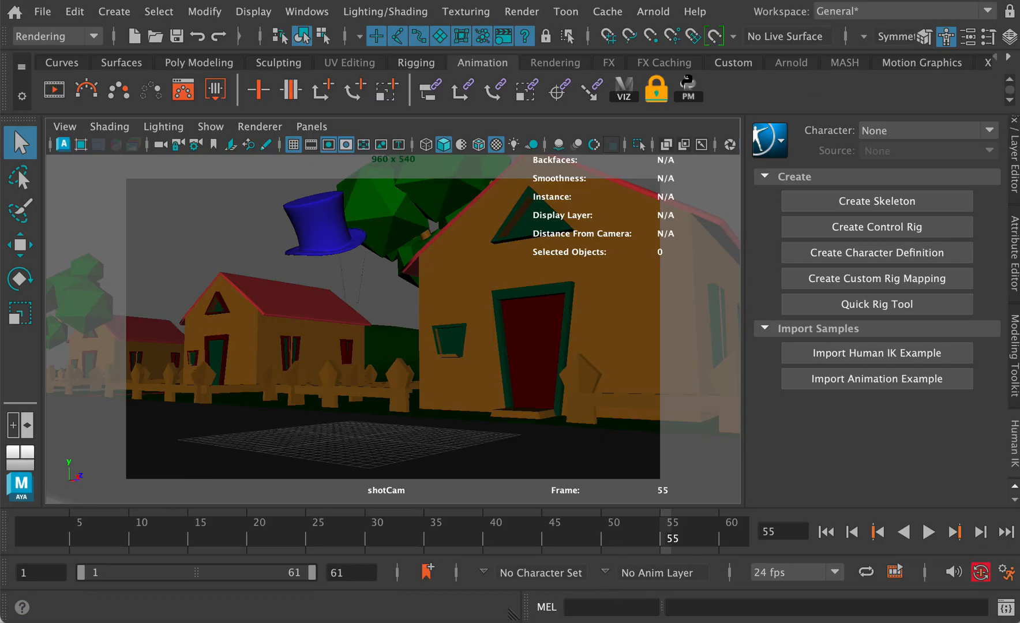
click(522, 12)
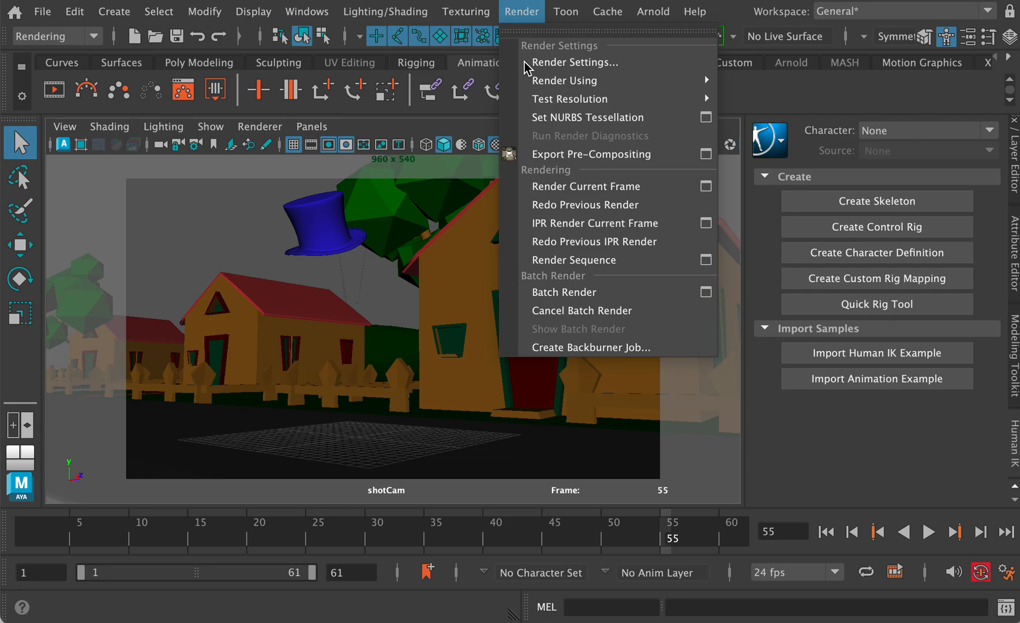
mouse_move(574, 260)
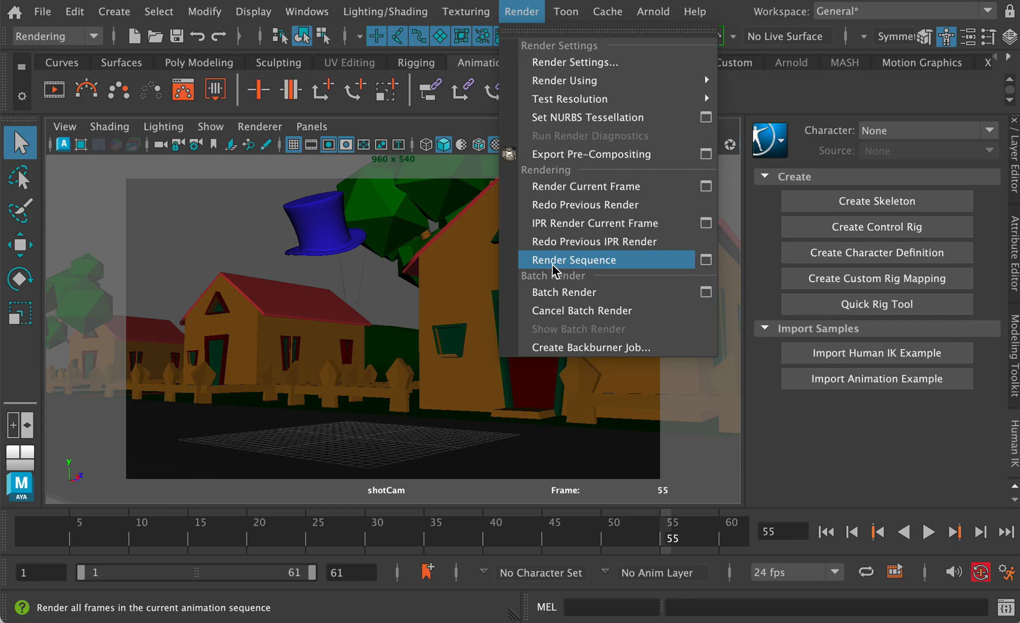
mouse_move(555, 270)
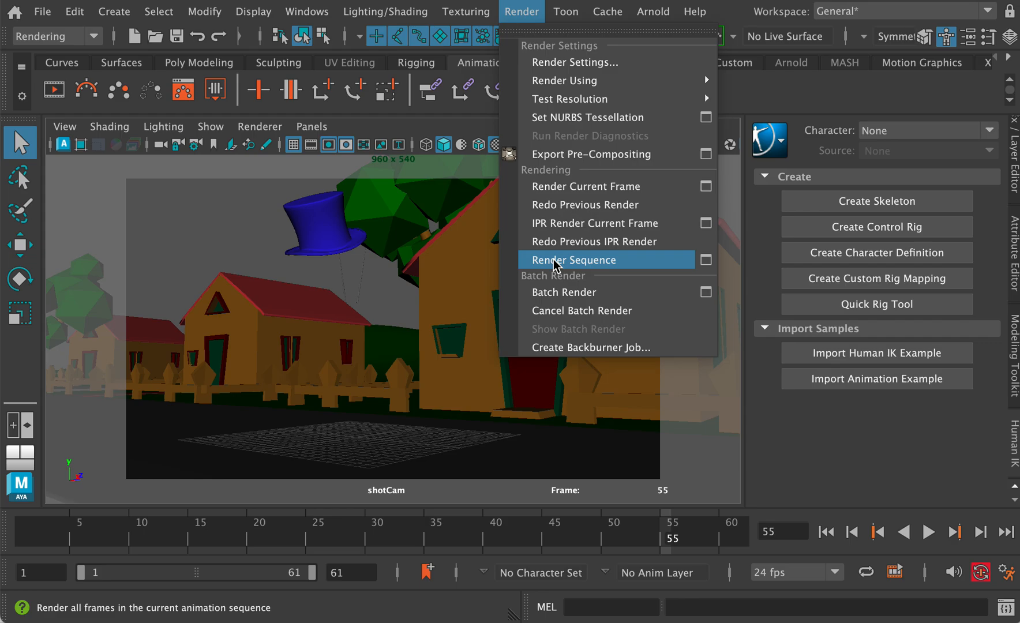